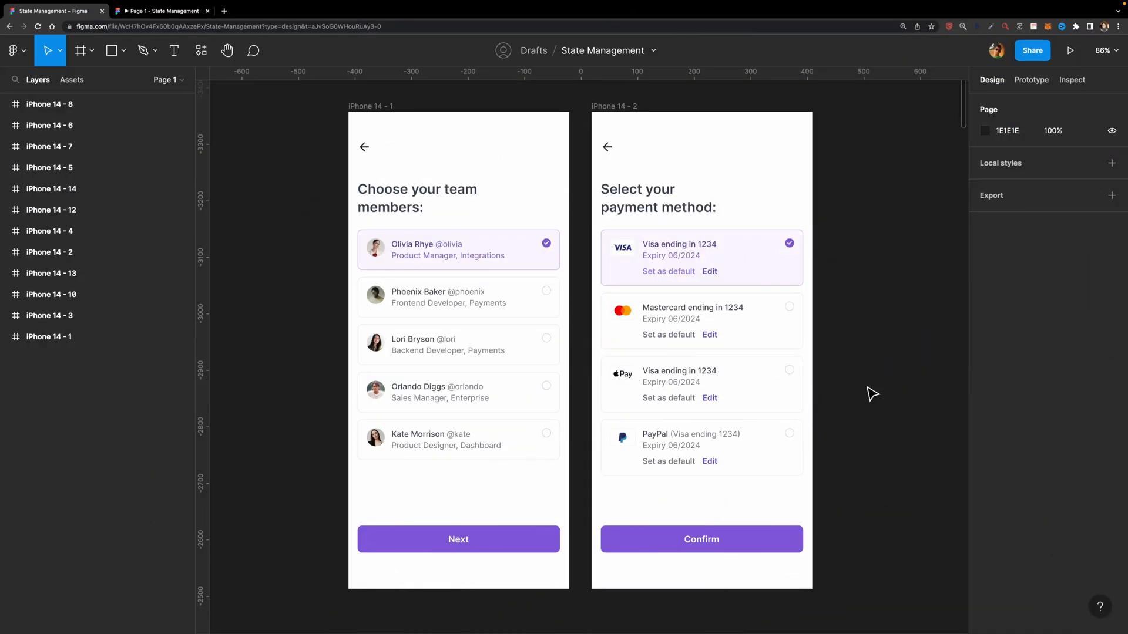
Present the team members list, mark Phoenix Baker, then return to the design file.
{"action": "left_click", "coordinate": [431, 251]}
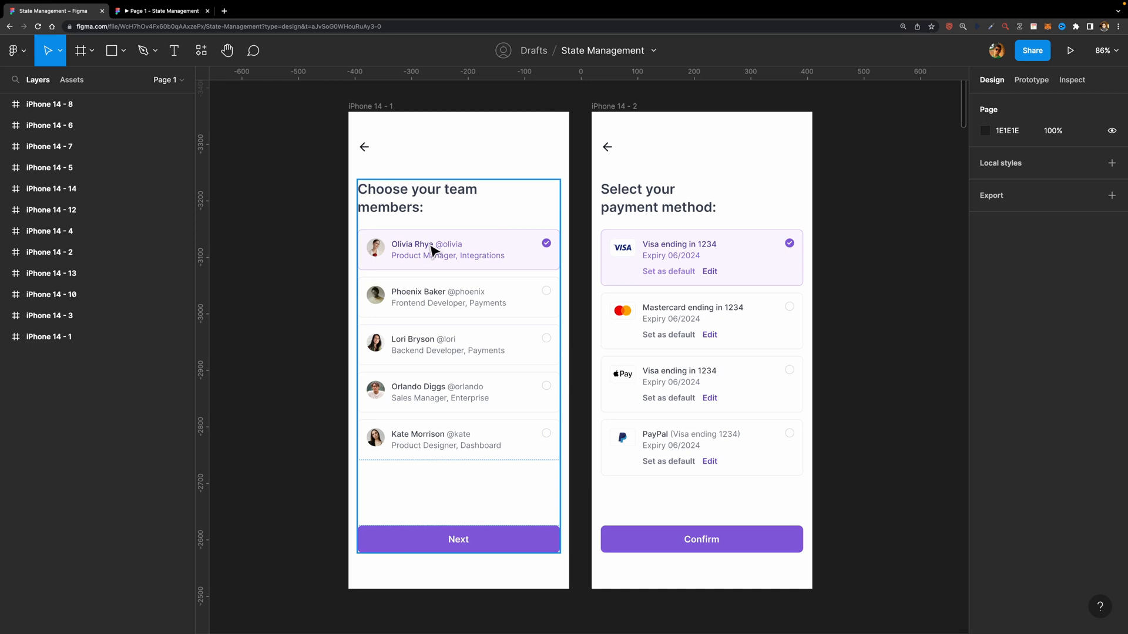
{"action": "mouse_move", "coordinate": [401, 222]}
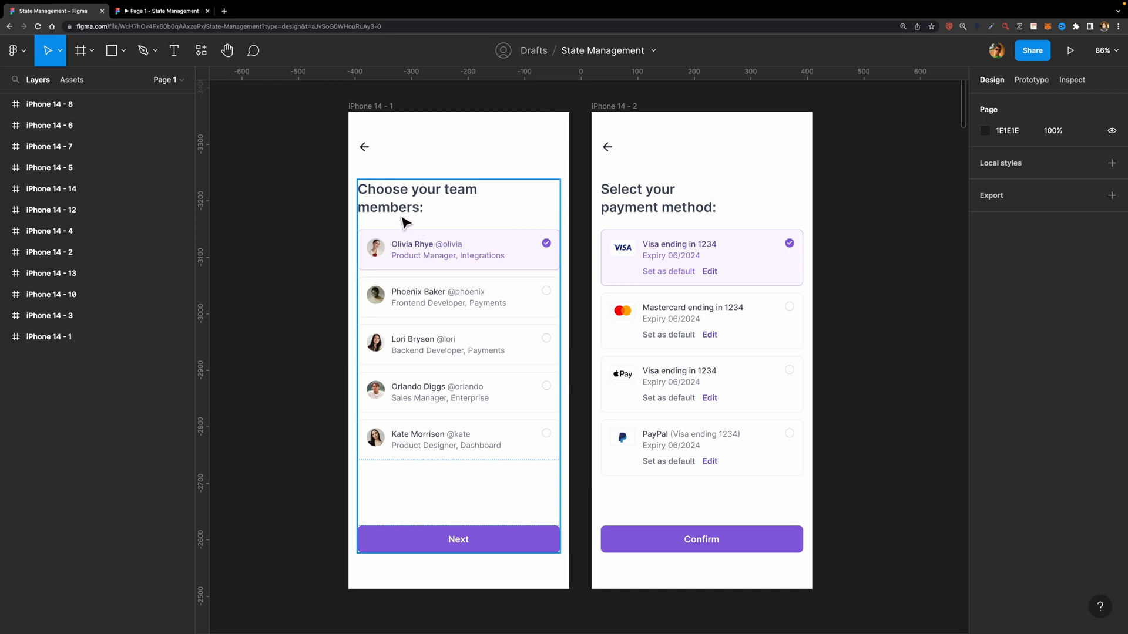
{"action": "mouse_move", "coordinate": [469, 273]}
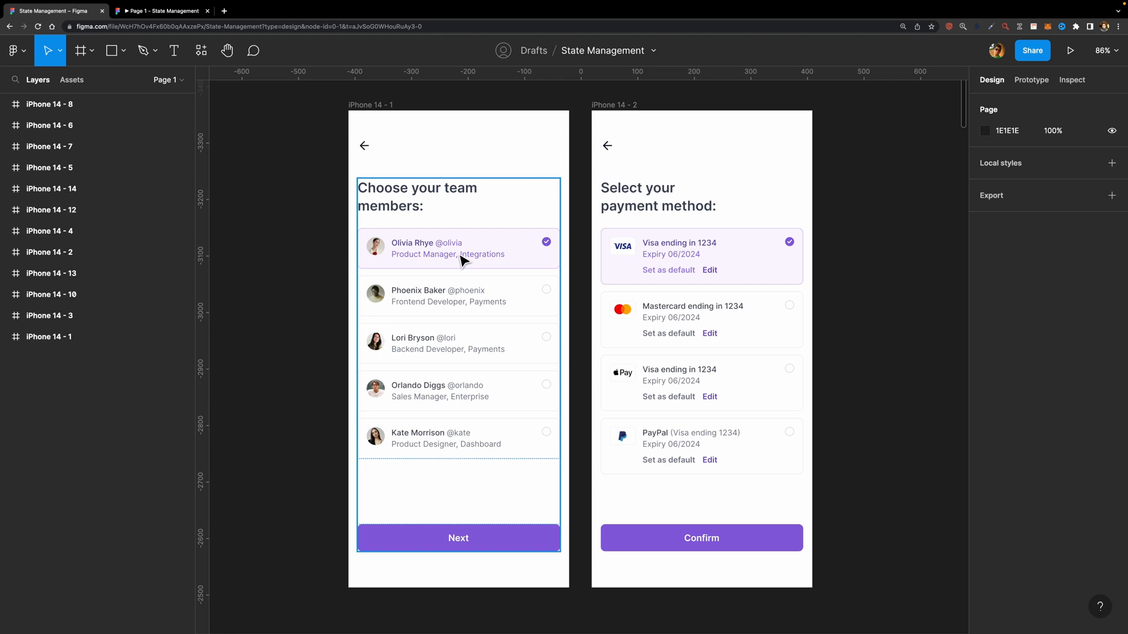
{"action": "left_click", "coordinate": [1068, 49]}
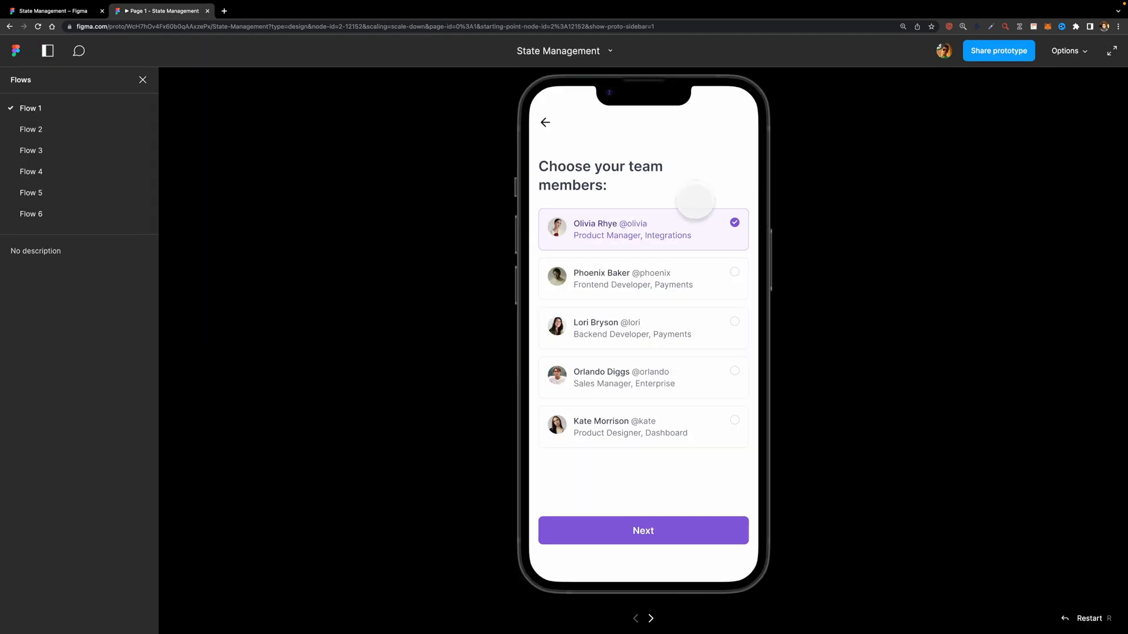
{"action": "left_click", "coordinate": [668, 284]}
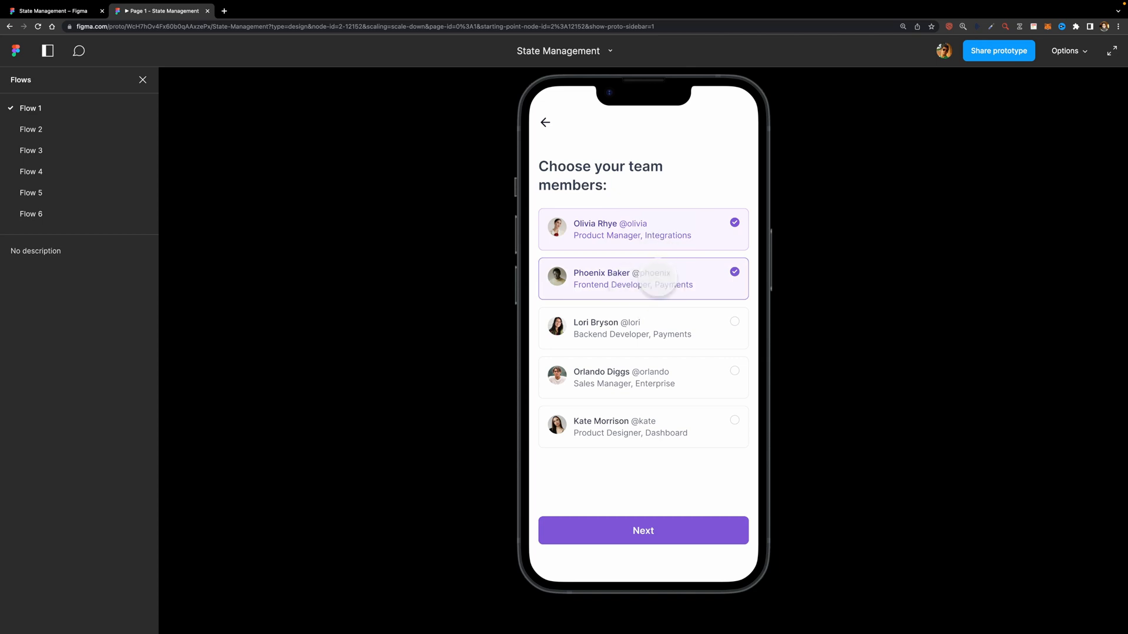
{"action": "left_click", "coordinate": [643, 329]}
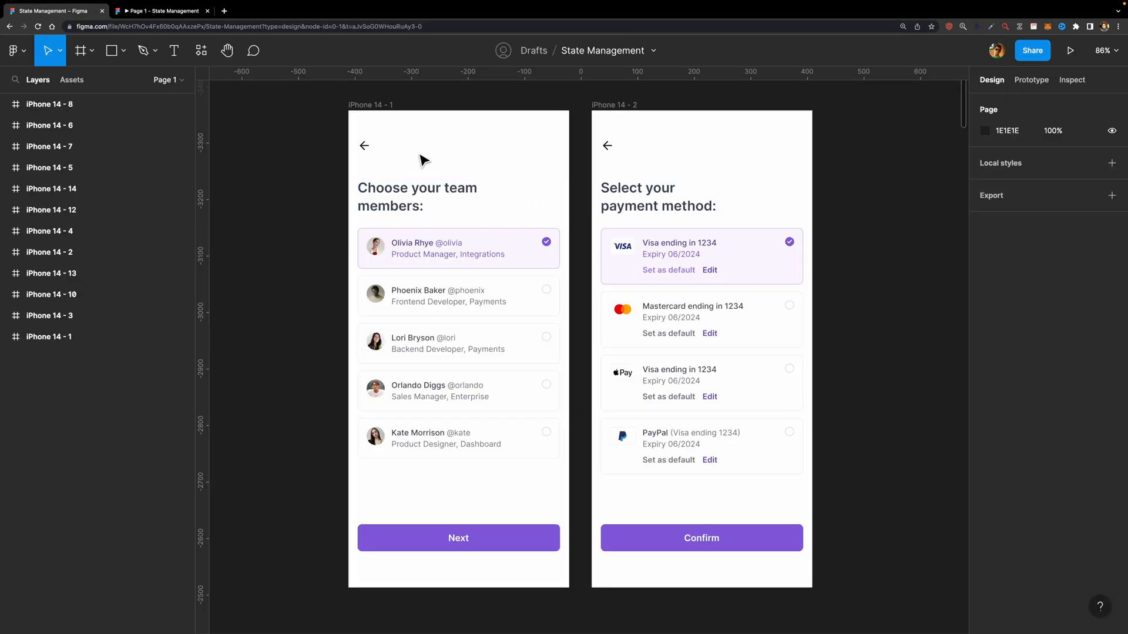
Replay the prototype, add Kate Morrison as a team member and continue through two Next screens.
{"action": "left_click", "coordinate": [479, 519]}
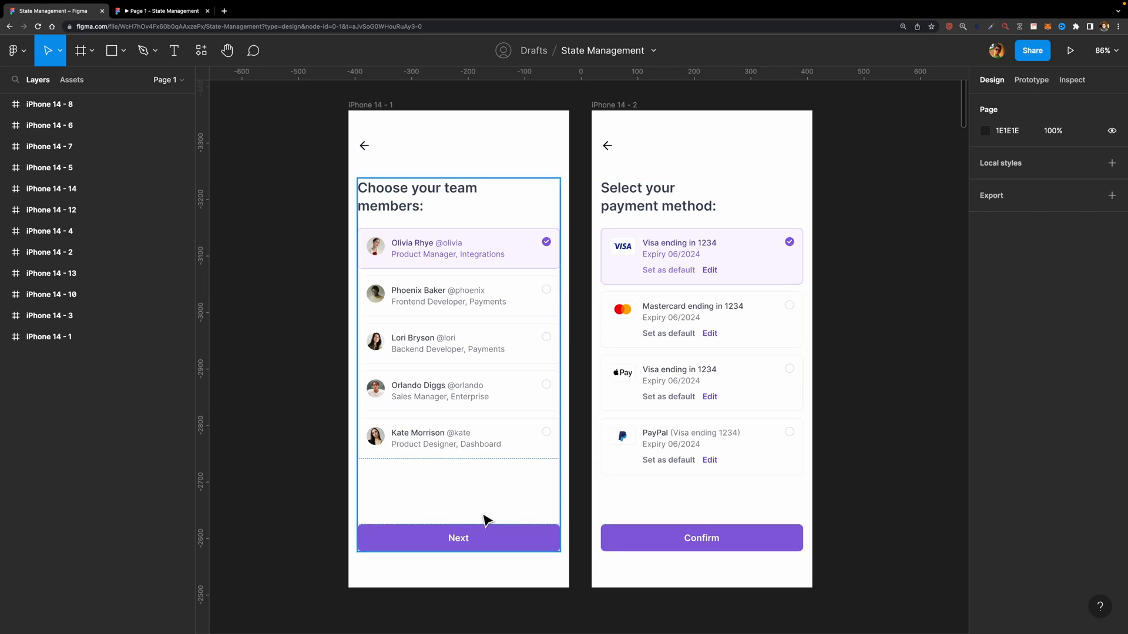
{"action": "left_click", "coordinate": [459, 538]}
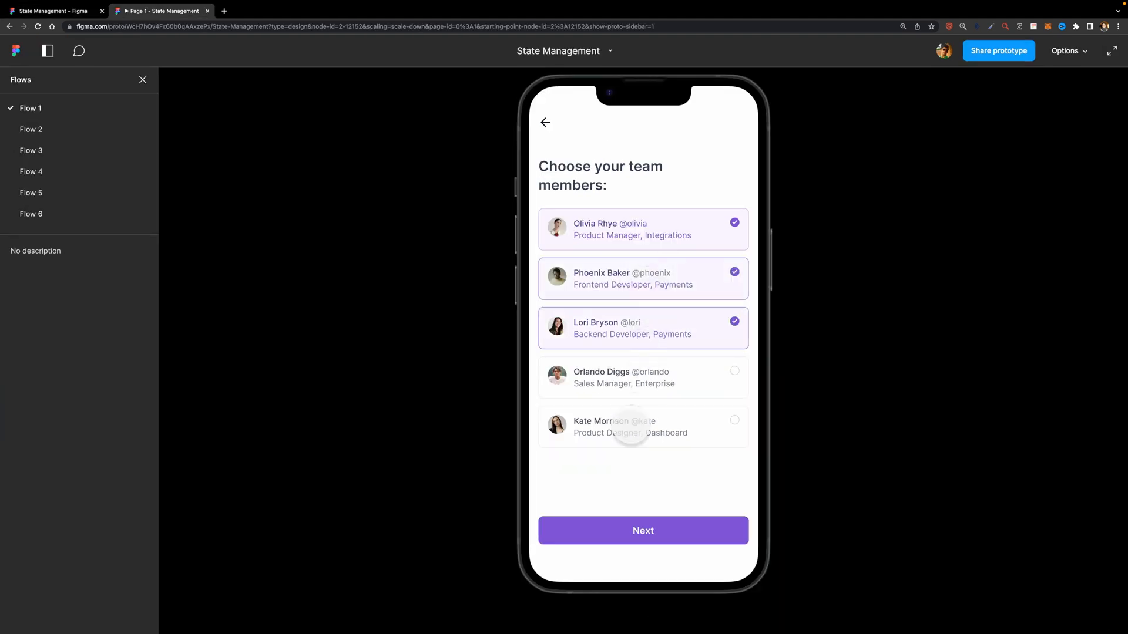
{"action": "left_click", "coordinate": [643, 426]}
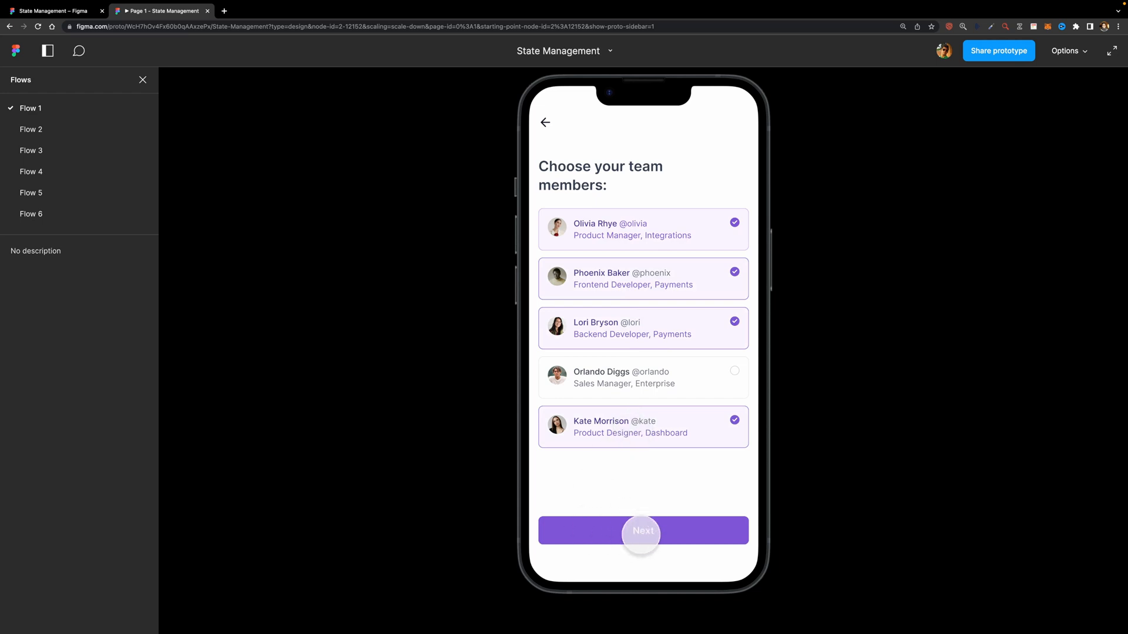
{"action": "left_click", "coordinate": [640, 532]}
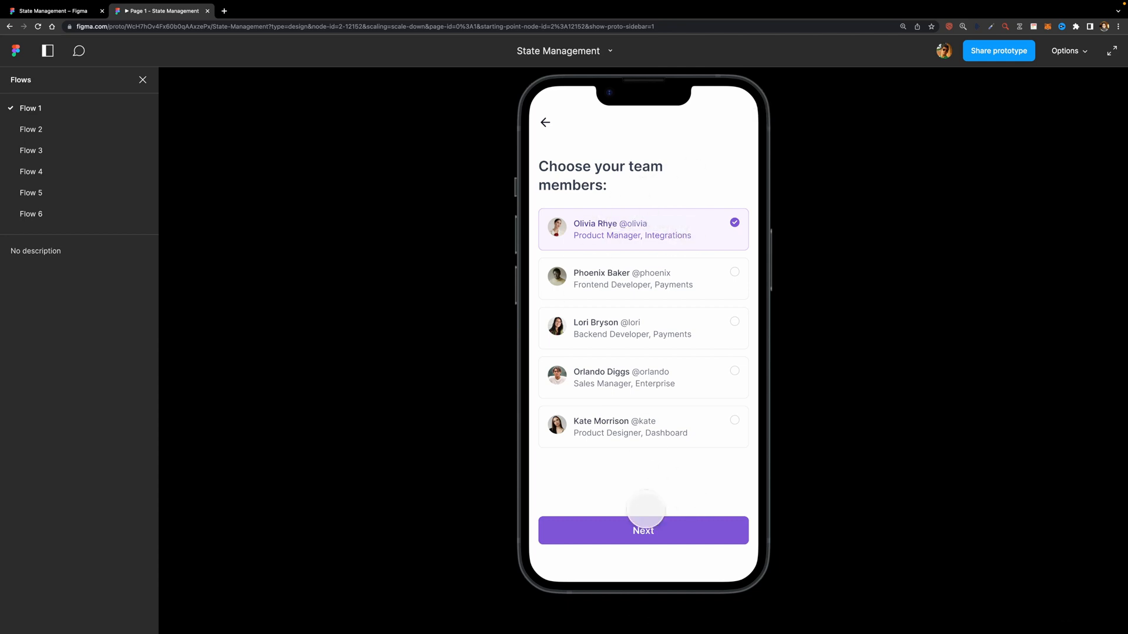
{"action": "left_click", "coordinate": [643, 530]}
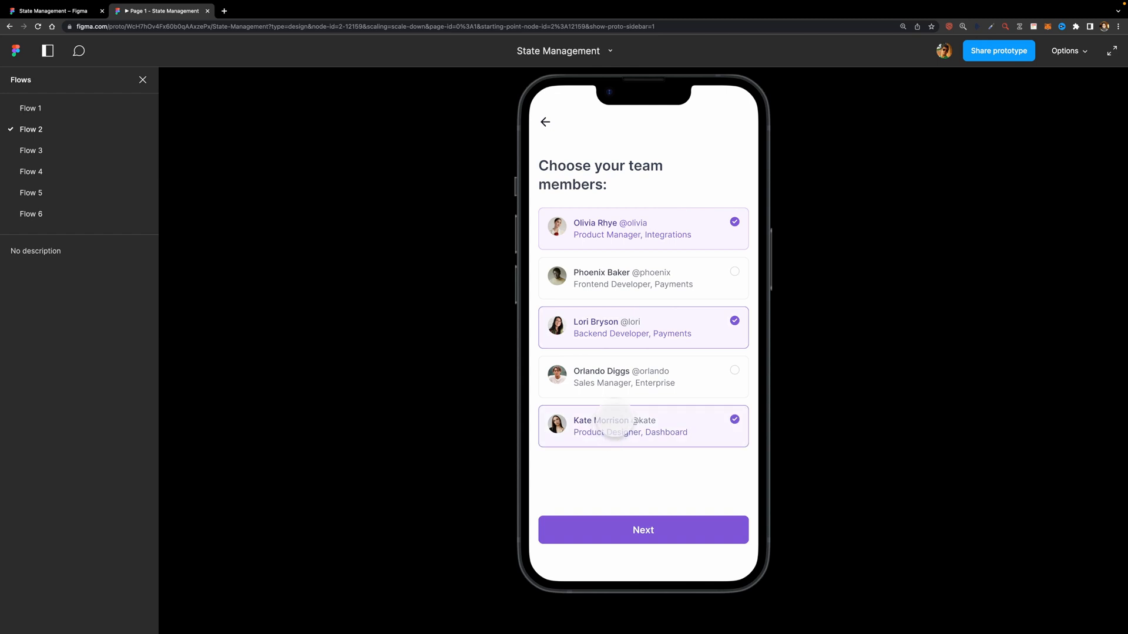
Switch the prototype to Flow 3, the pricing plans page.
{"action": "left_click", "coordinate": [643, 530]}
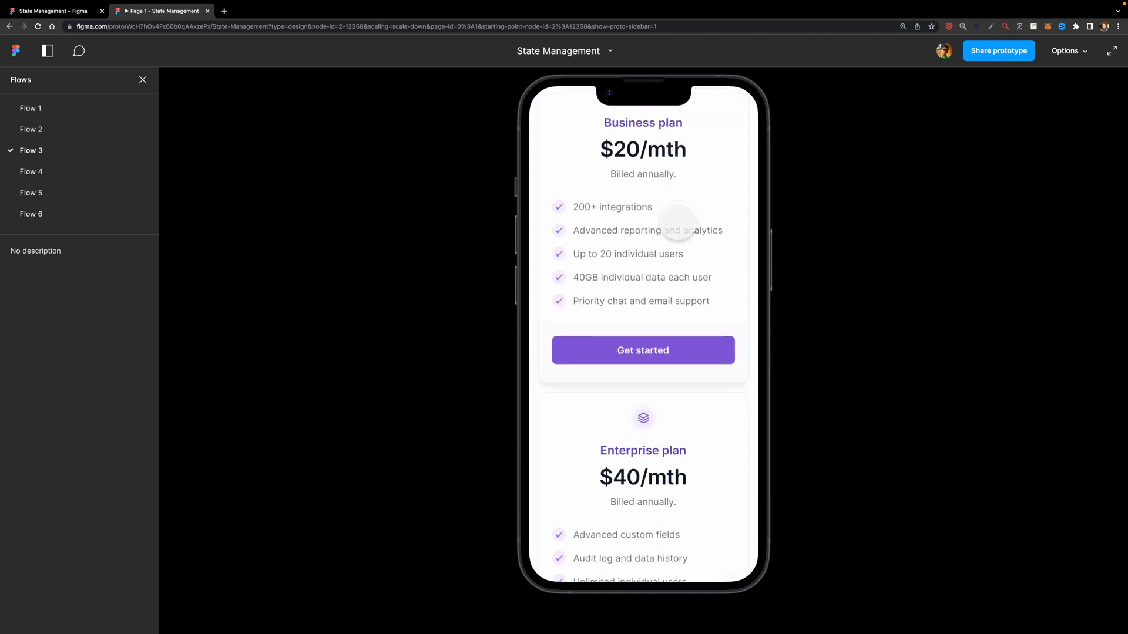
Choose Get started on the Enterprise plan in Flow 3, then again in Flow 4.
{"action": "scroll", "scroll_direction": "down", "scroll_amount": 3}
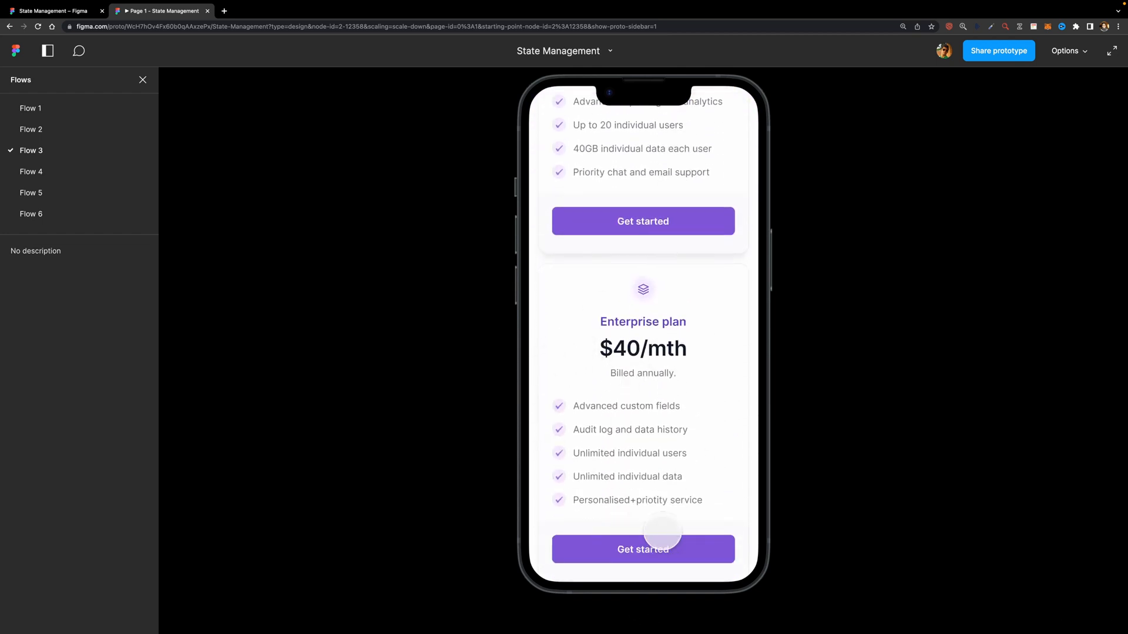
{"action": "left_click", "coordinate": [642, 549]}
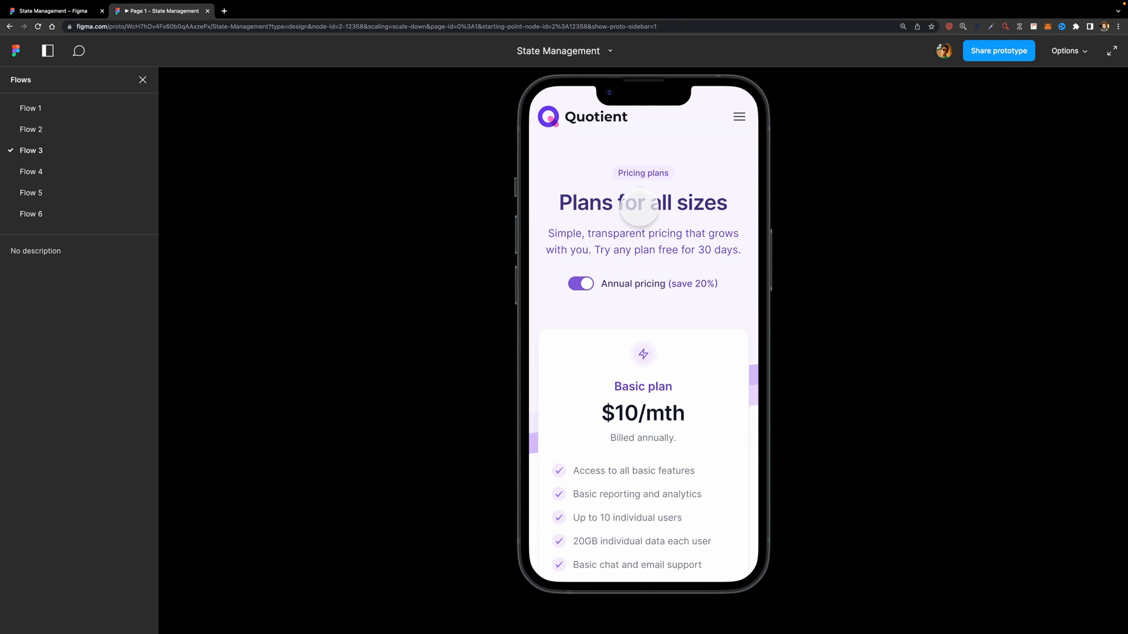
{"action": "left_click", "coordinate": [31, 172]}
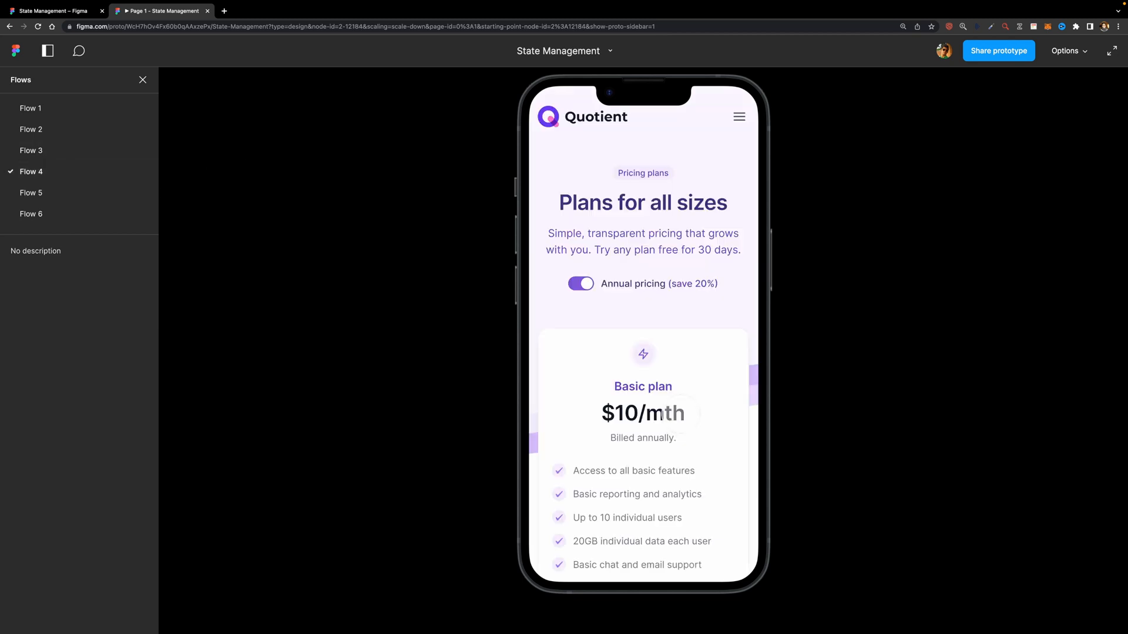
{"action": "scroll", "scroll_direction": "down", "scroll_amount": 3}
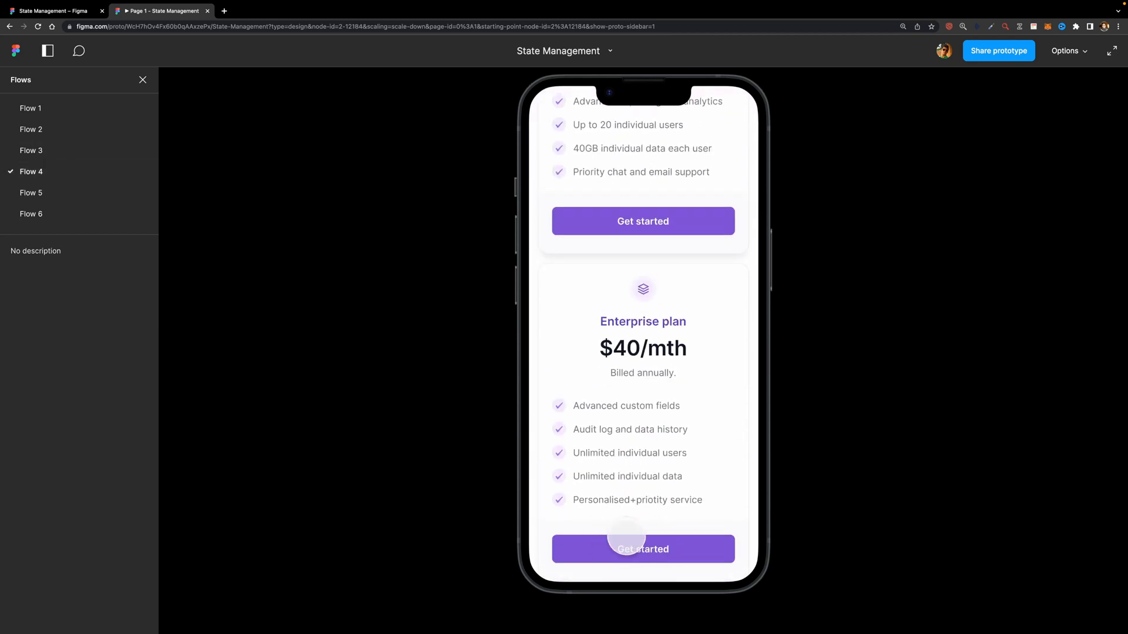
{"action": "left_click", "coordinate": [643, 549]}
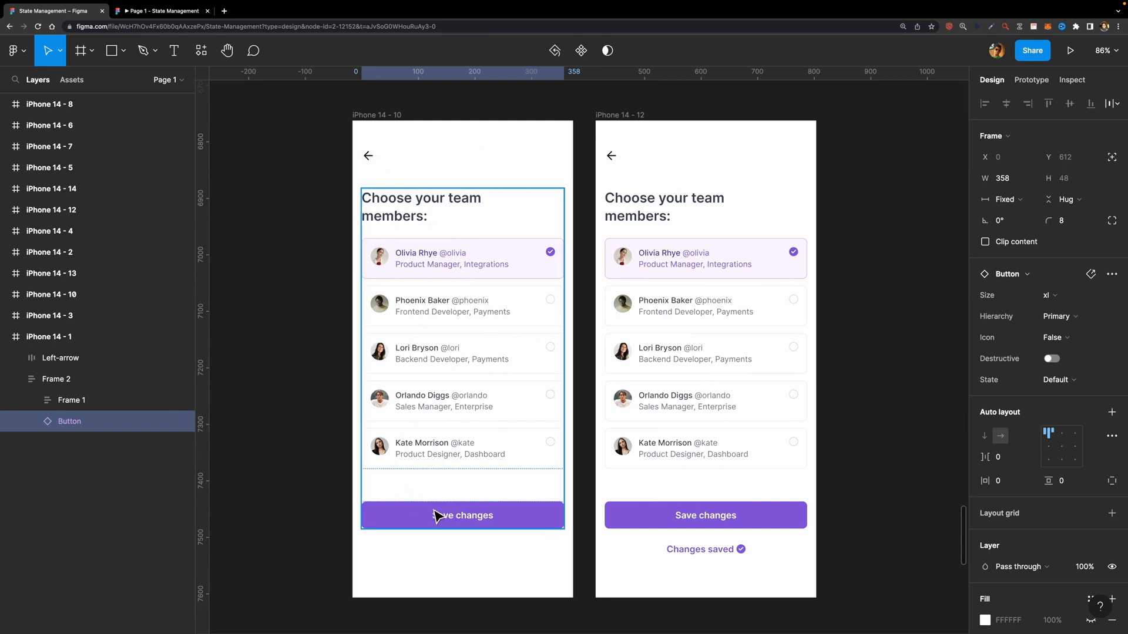
{"action": "mouse_move", "coordinate": [455, 506]}
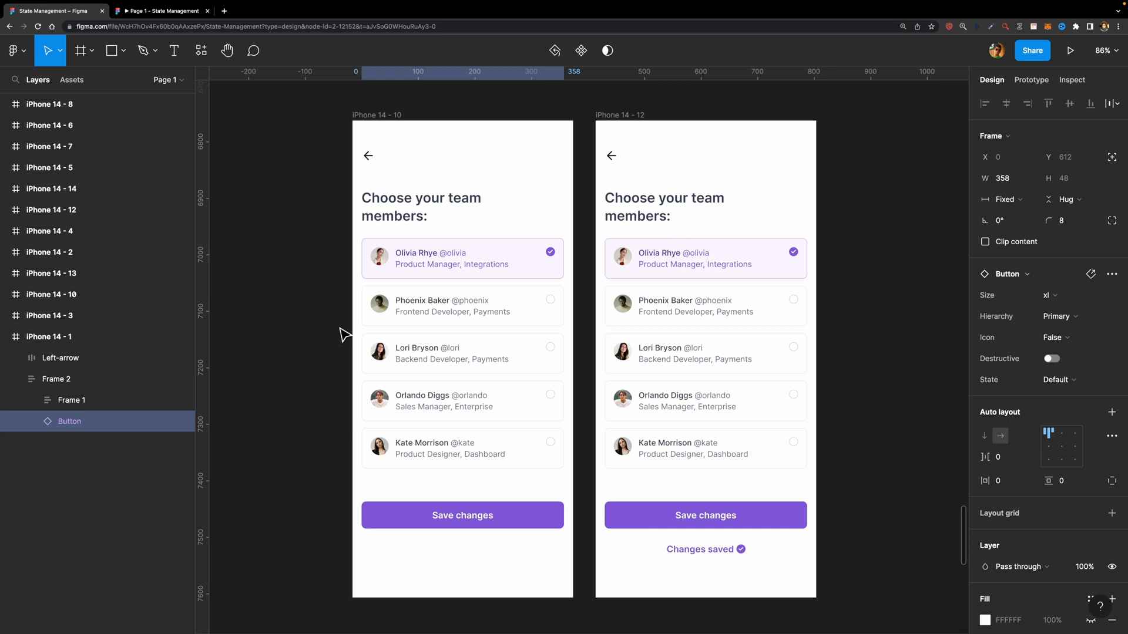
Select the Changes saved text layer in iPhone 14 - 12.
{"action": "left_click", "coordinate": [702, 550]}
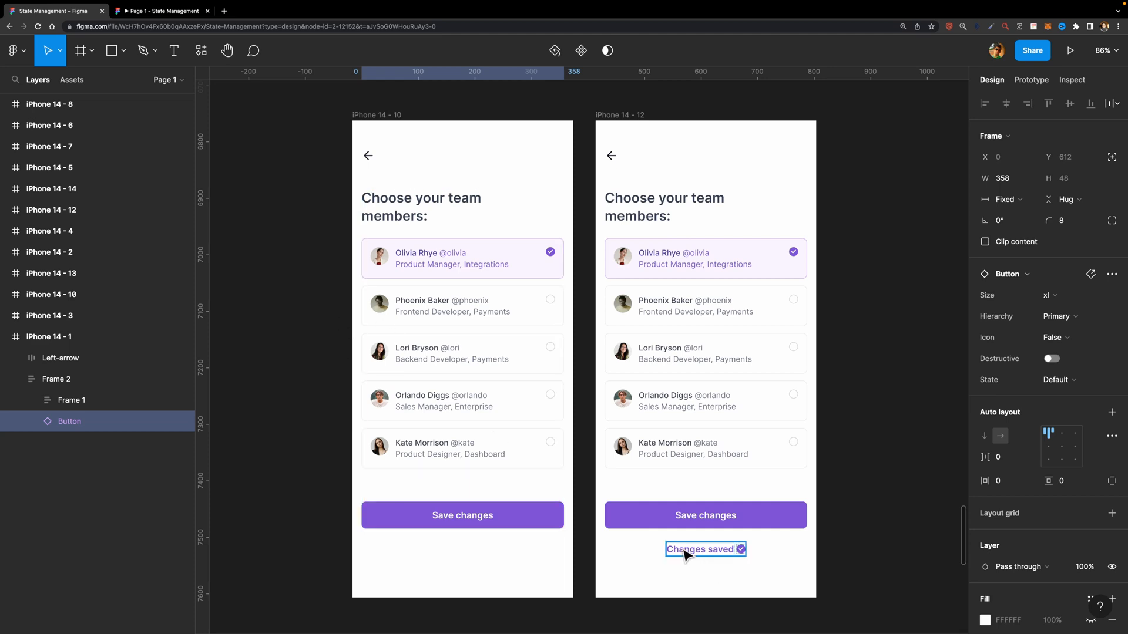
{"action": "mouse_move", "coordinate": [730, 567]}
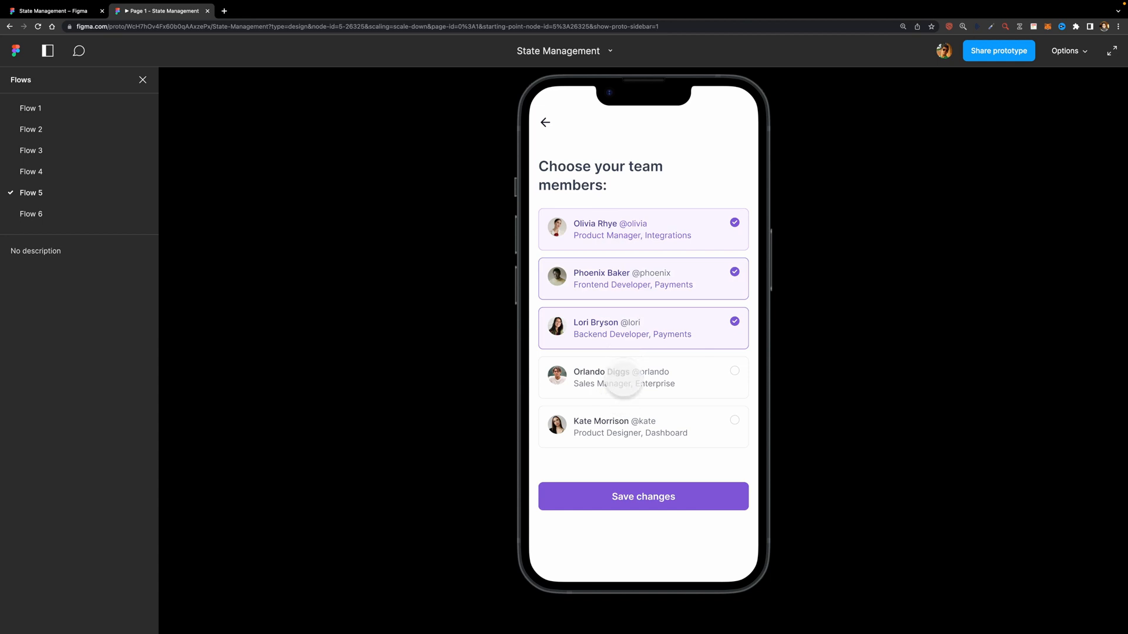
Add Orlando Diggs to the Flow 5 team selection, save changes, and move to Flow 6.
{"action": "left_click", "coordinate": [643, 378]}
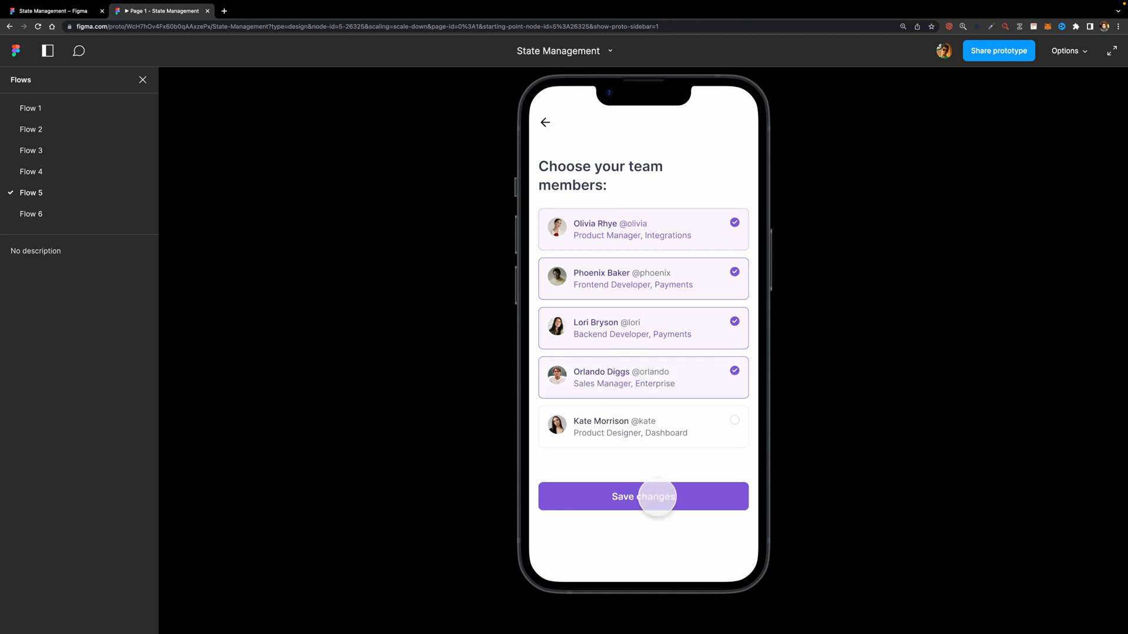
{"action": "left_click", "coordinate": [643, 496]}
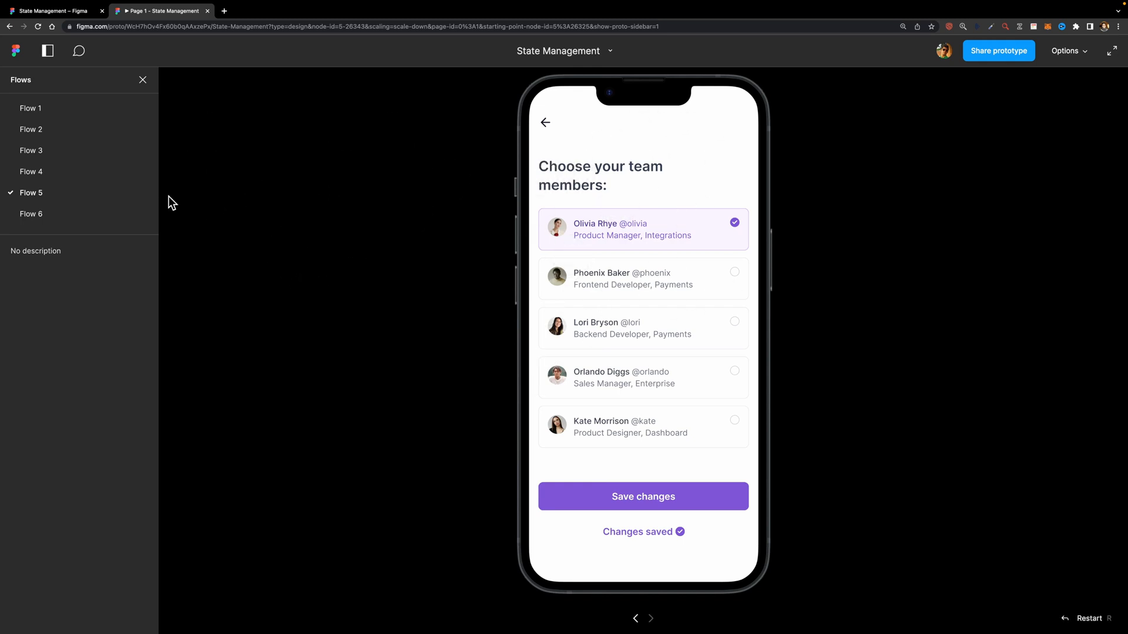
{"action": "left_click", "coordinate": [31, 214]}
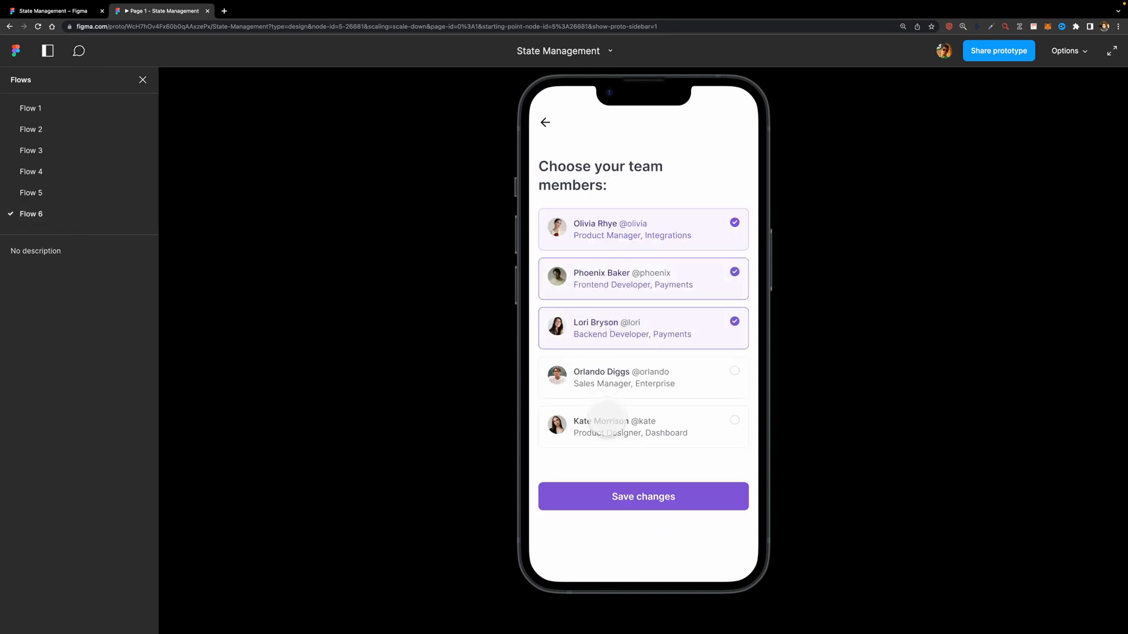
{"action": "left_click", "coordinate": [643, 426]}
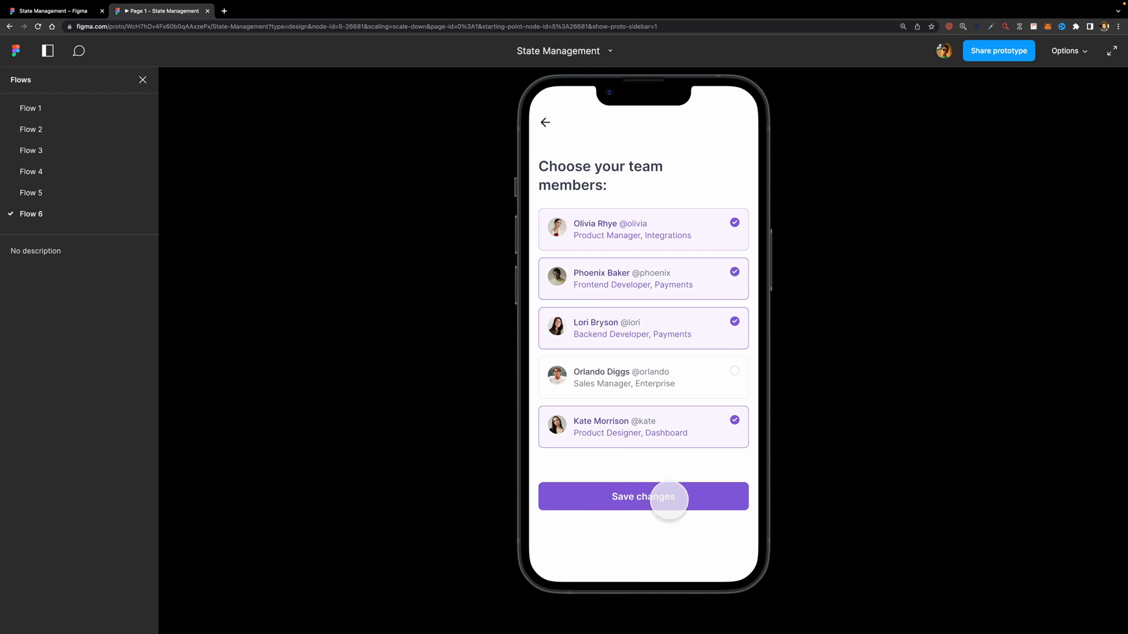
{"action": "left_click", "coordinate": [643, 496]}
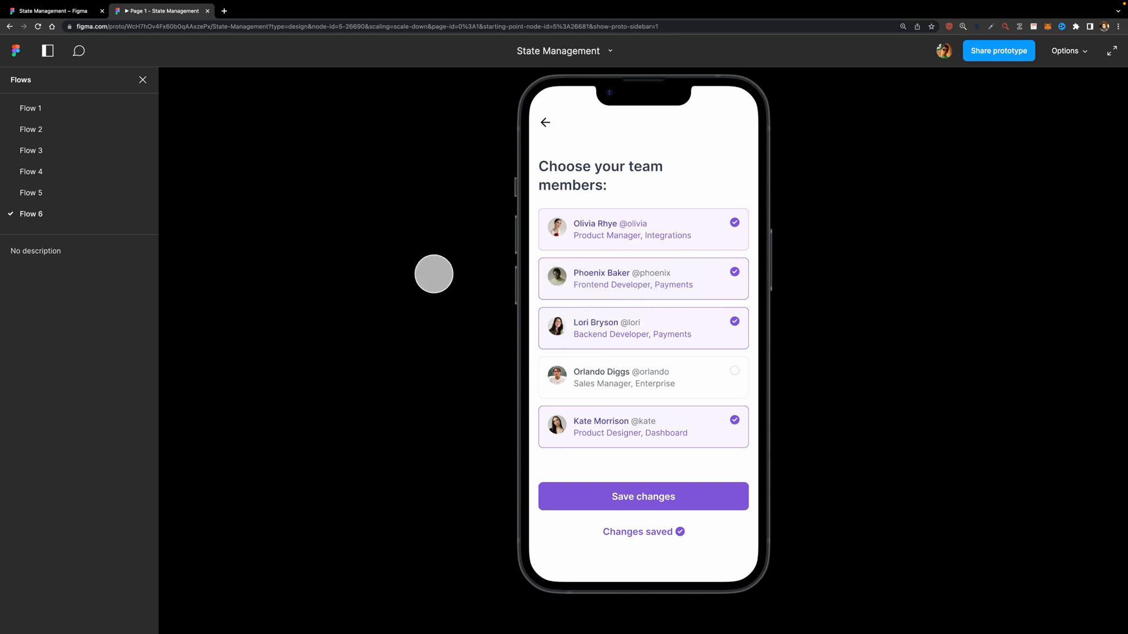
{"action": "mouse_move", "coordinate": [461, 297]}
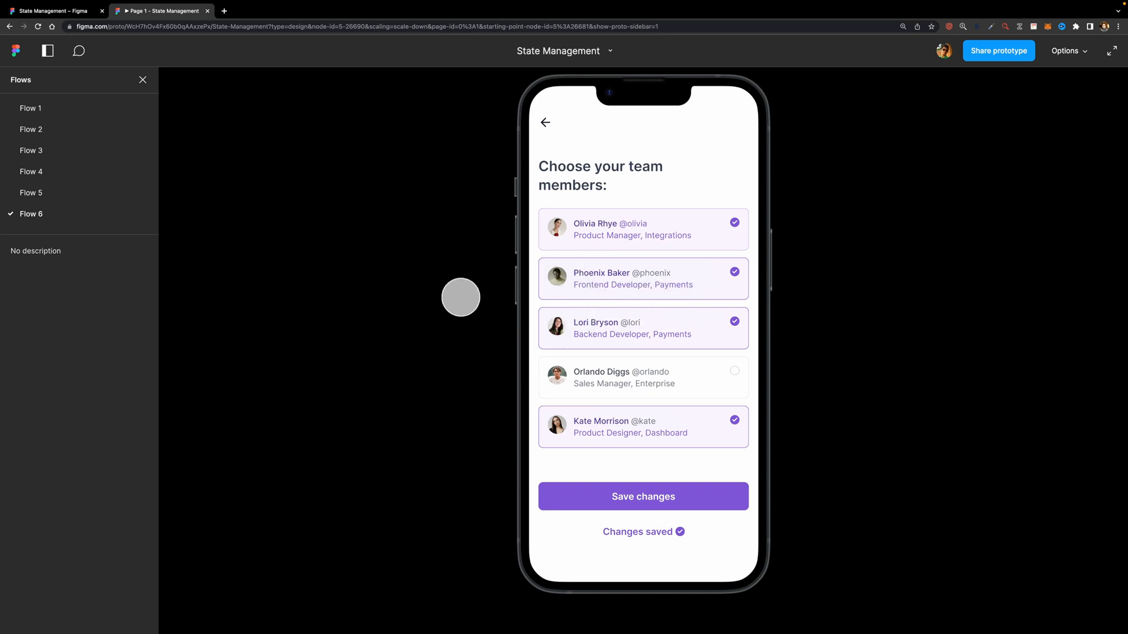
{"action": "left_click", "coordinate": [47, 11]}
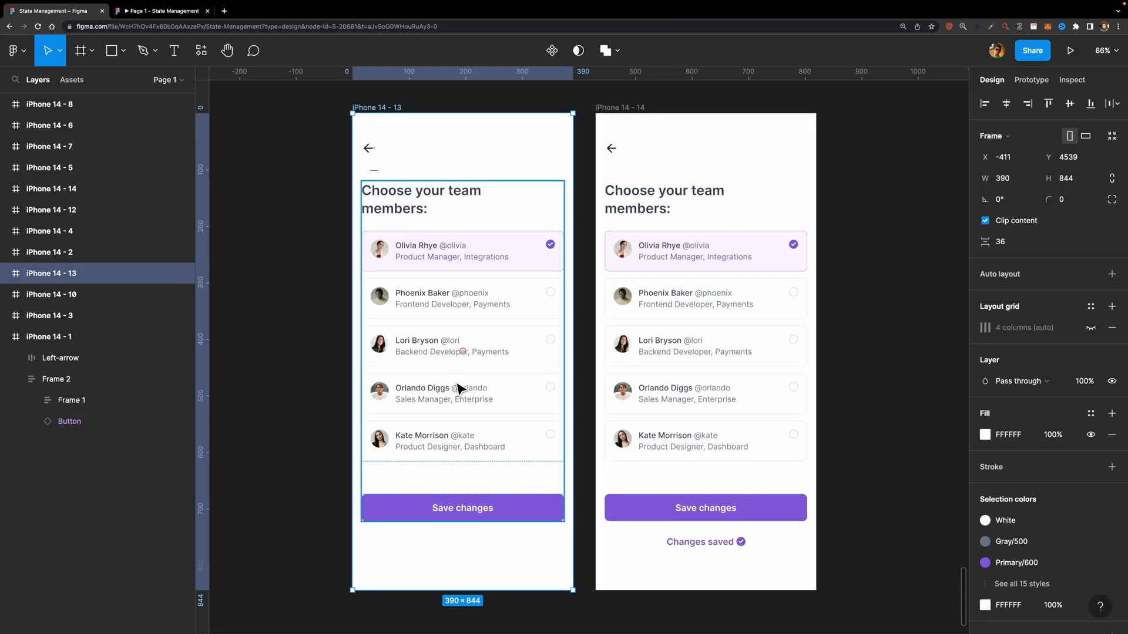
{"action": "mouse_move", "coordinate": [438, 327]}
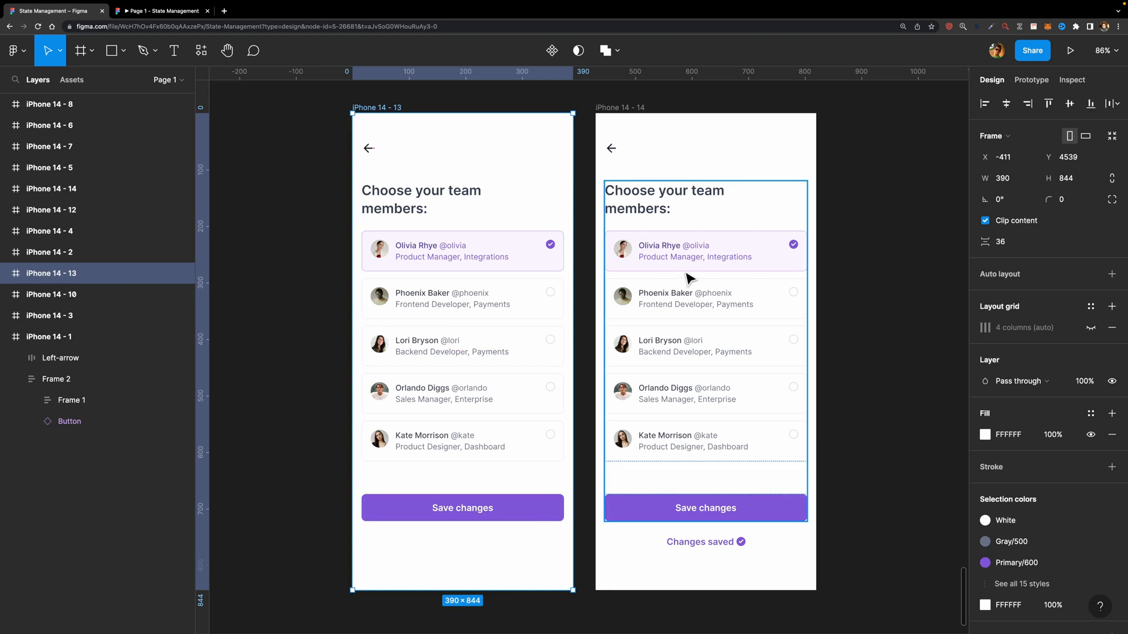
Tick Reset component state on the Save changes interaction in the Prototype panel.
{"action": "left_click", "coordinate": [1031, 80]}
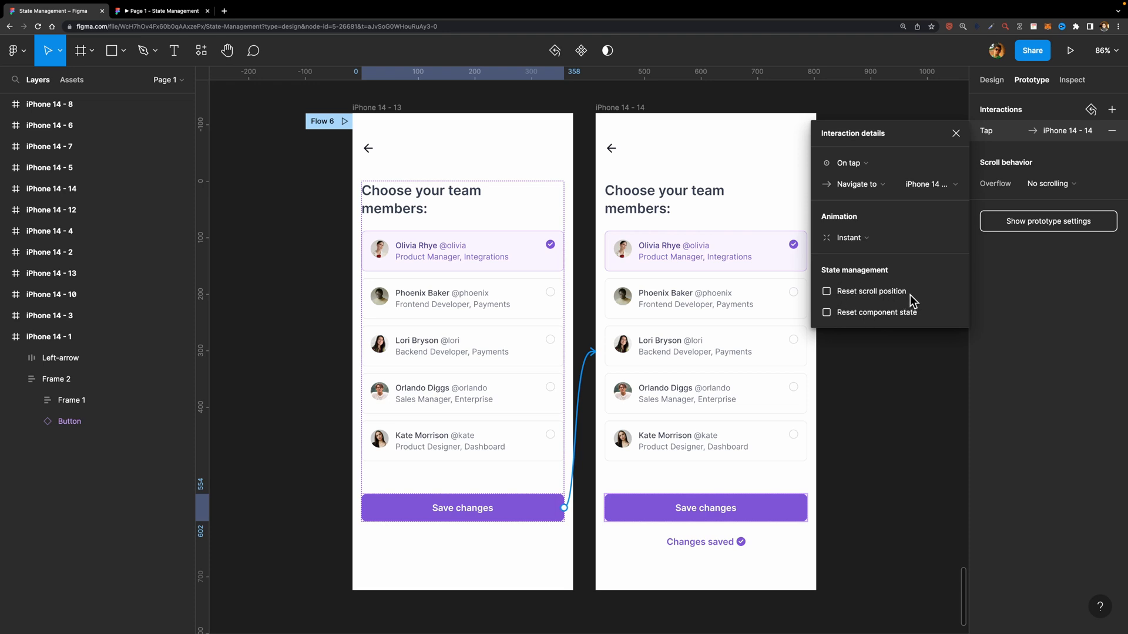
{"action": "mouse_move", "coordinate": [929, 313]}
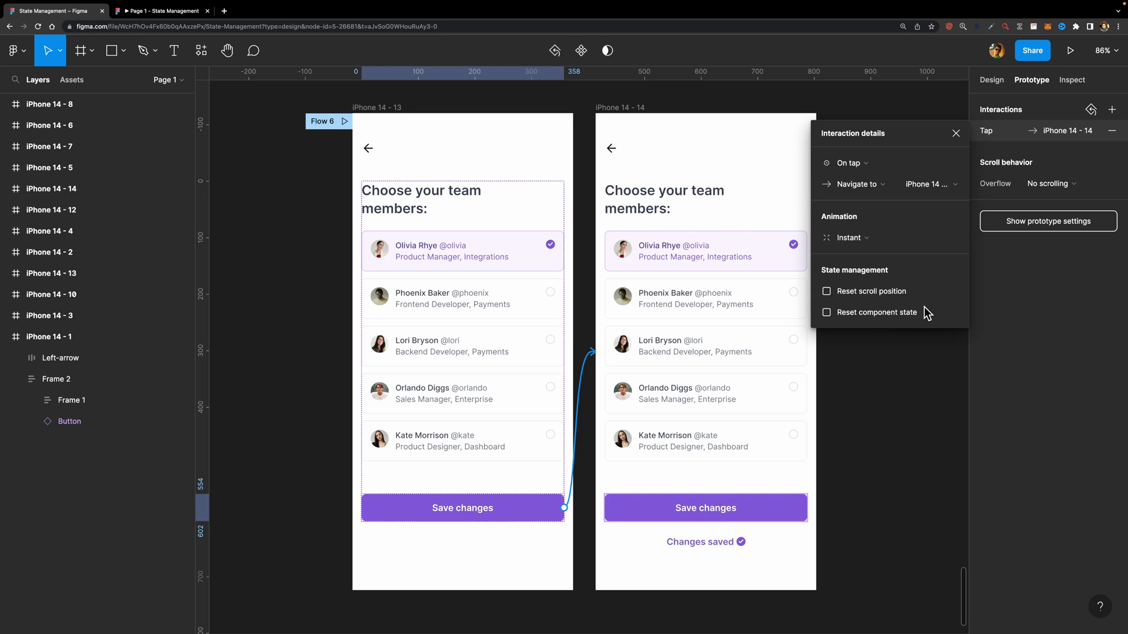
{"action": "mouse_move", "coordinate": [845, 297]}
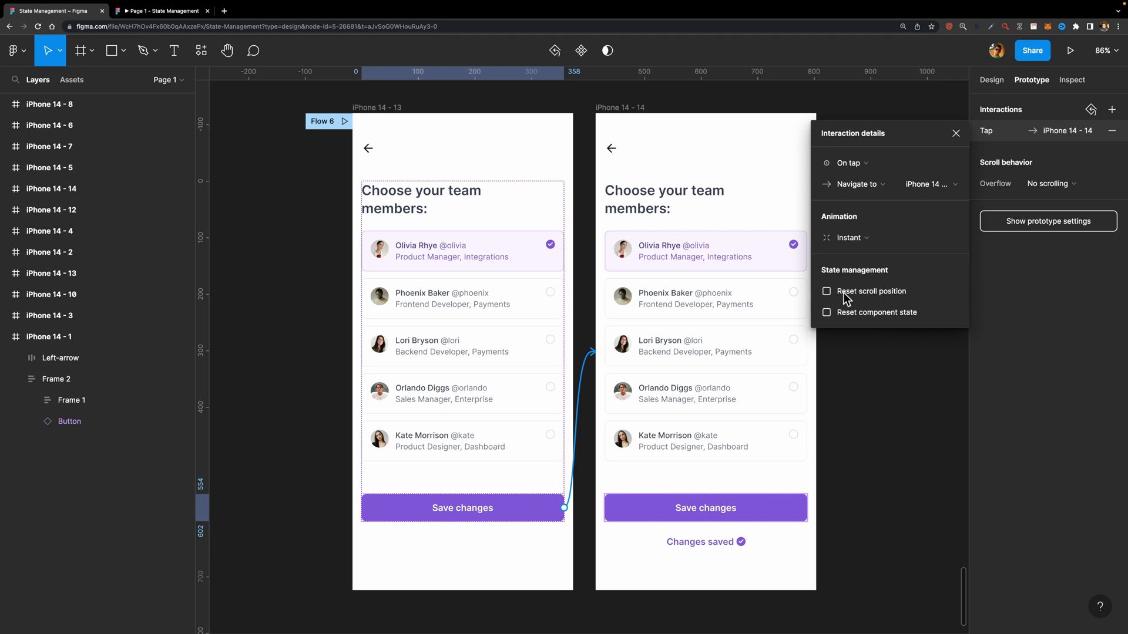
{"action": "mouse_move", "coordinate": [845, 320]}
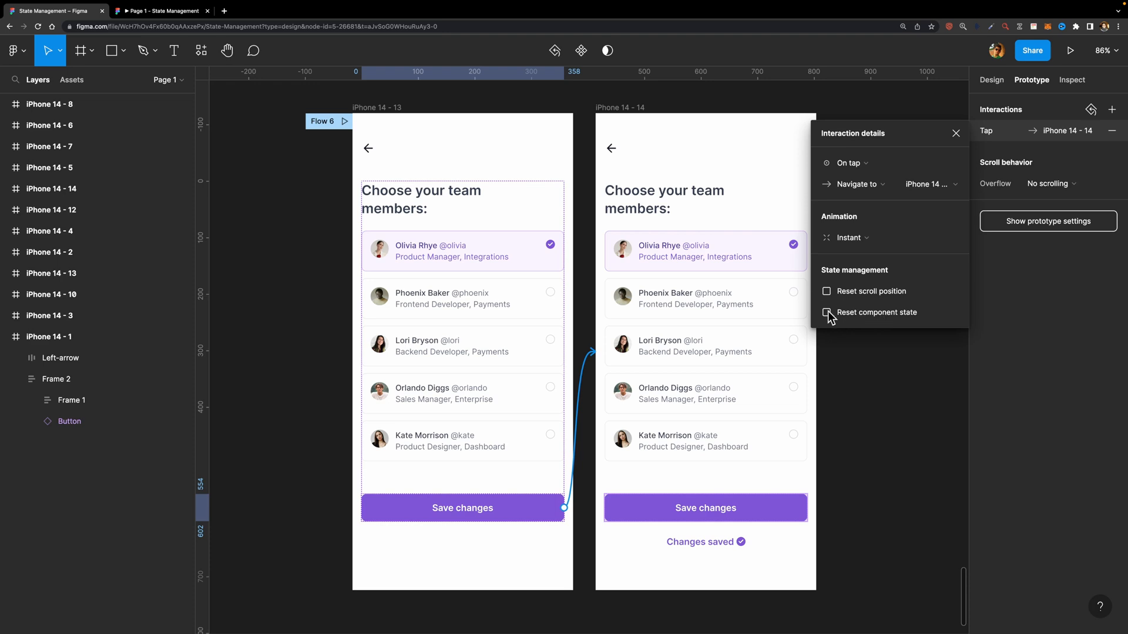
{"action": "left_click", "coordinate": [826, 312]}
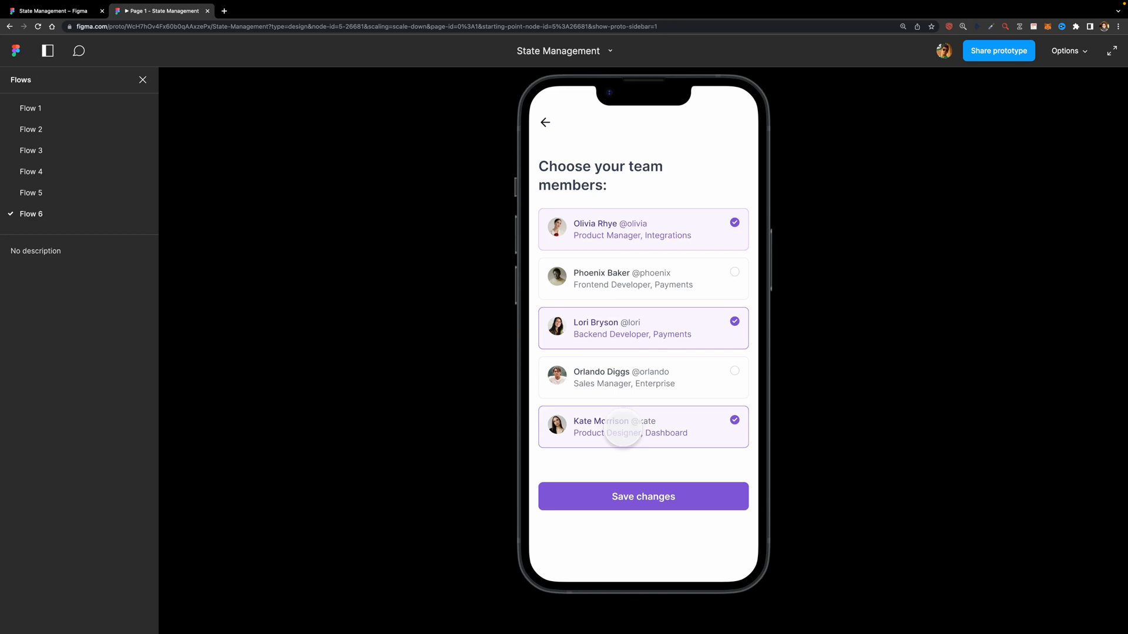
Save the Flow 6 team selection, reaching the saved screen with only Olivia Rhye checked.
{"action": "left_click", "coordinate": [643, 497]}
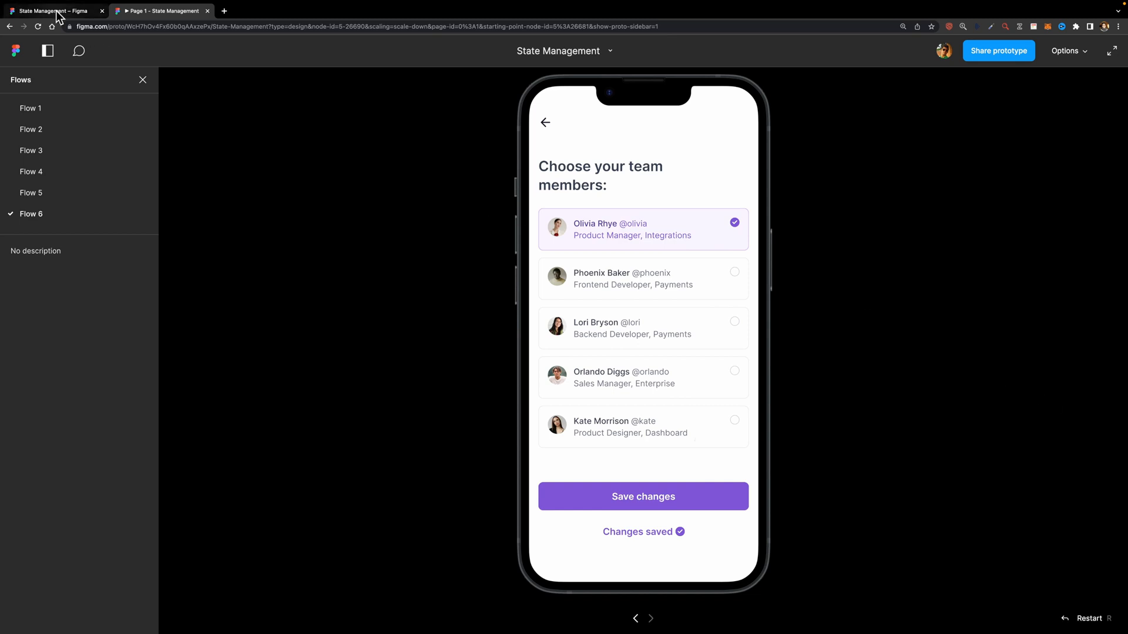
Tick Reset scroll position on the pricing page's Get started interaction.
{"action": "left_click", "coordinate": [47, 10]}
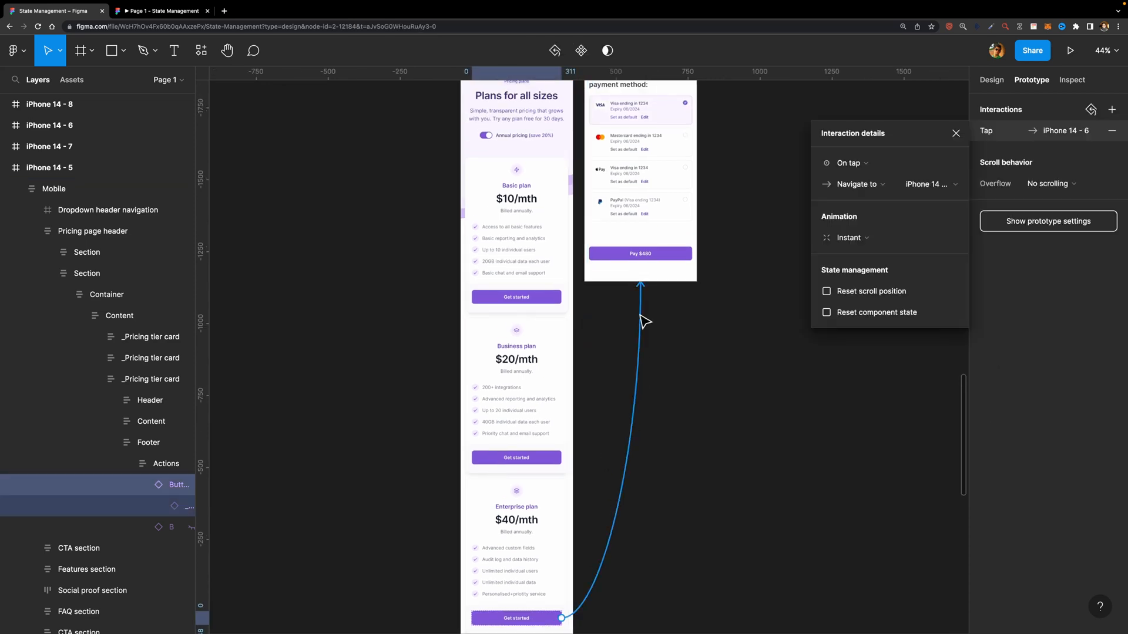
{"action": "mouse_move", "coordinate": [765, 277]}
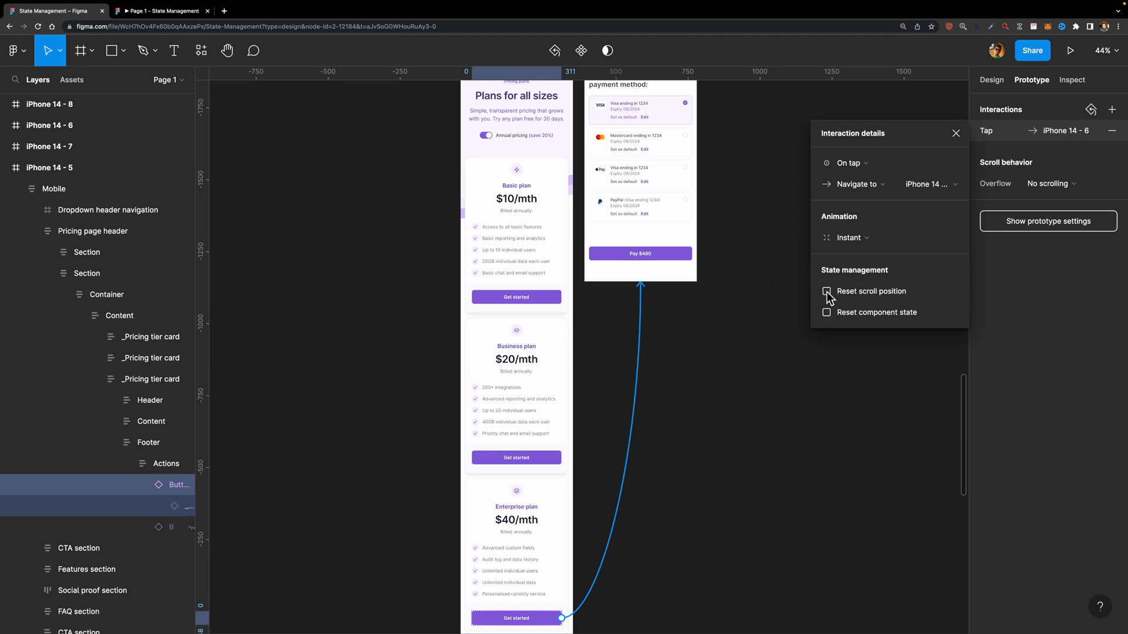
{"action": "left_click", "coordinate": [826, 291]}
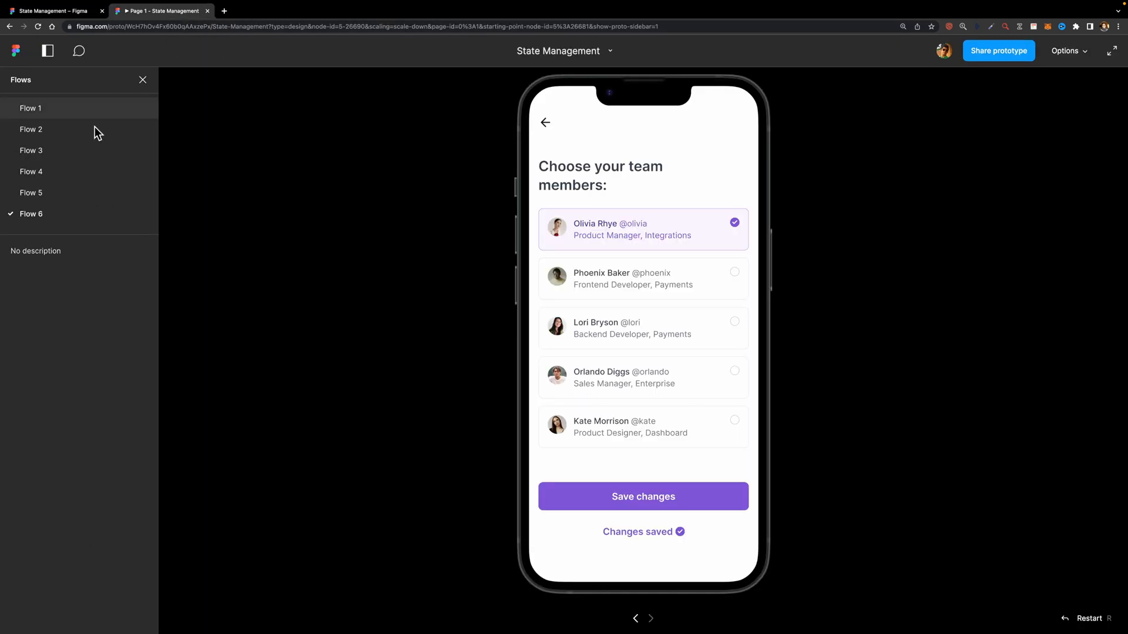
Play Flow 3 and tap Get started on Enterprise to reach the payment screen.
{"action": "left_click", "coordinate": [30, 150]}
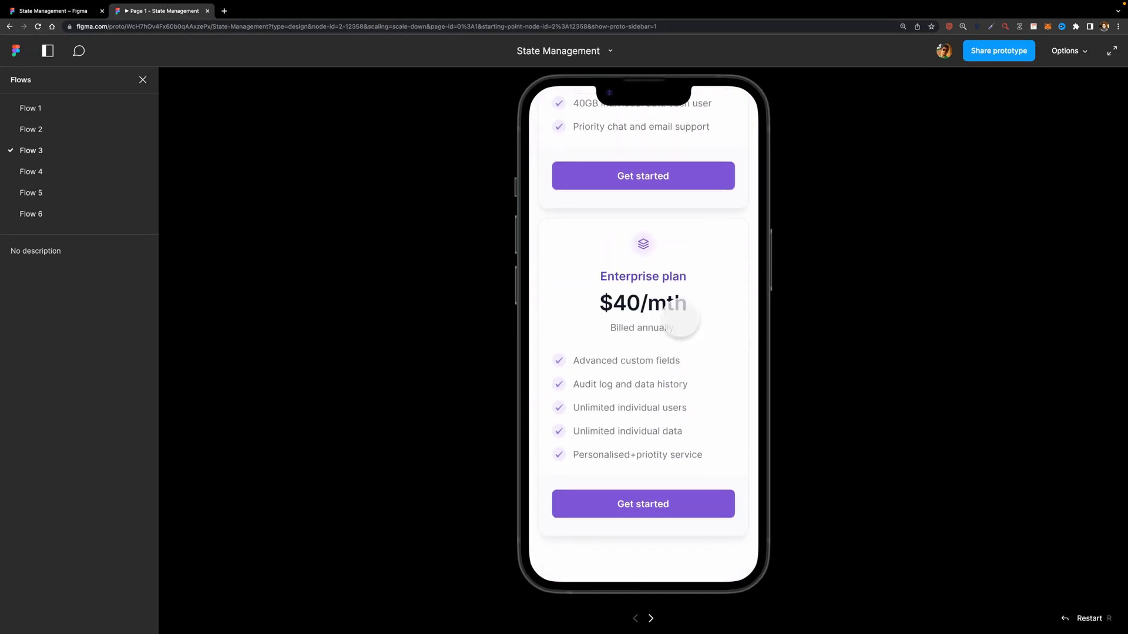
{"action": "left_click", "coordinate": [643, 504]}
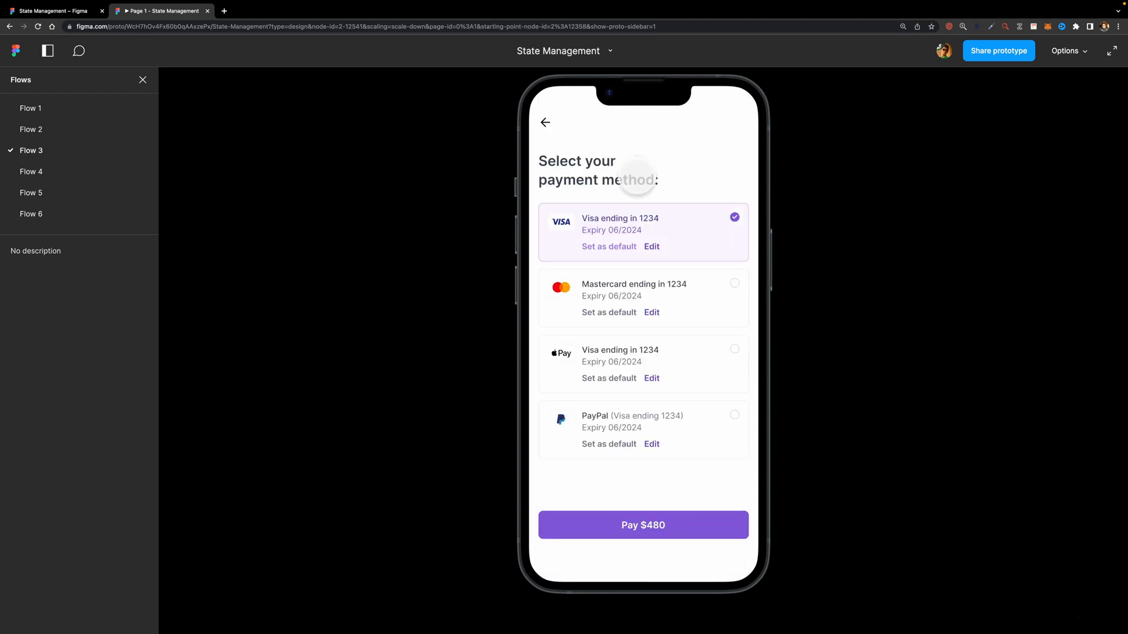